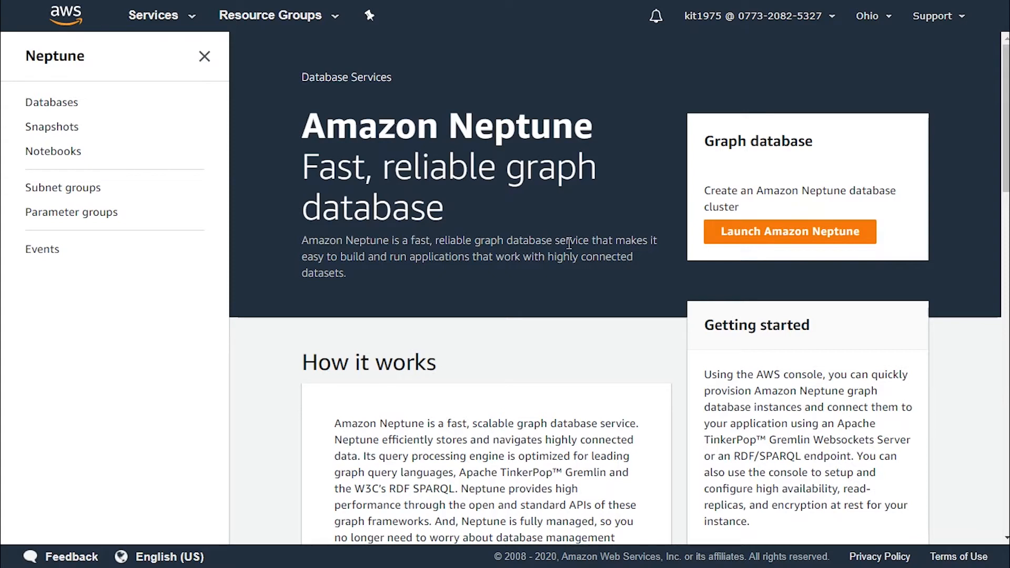
mouse_move(72, 69)
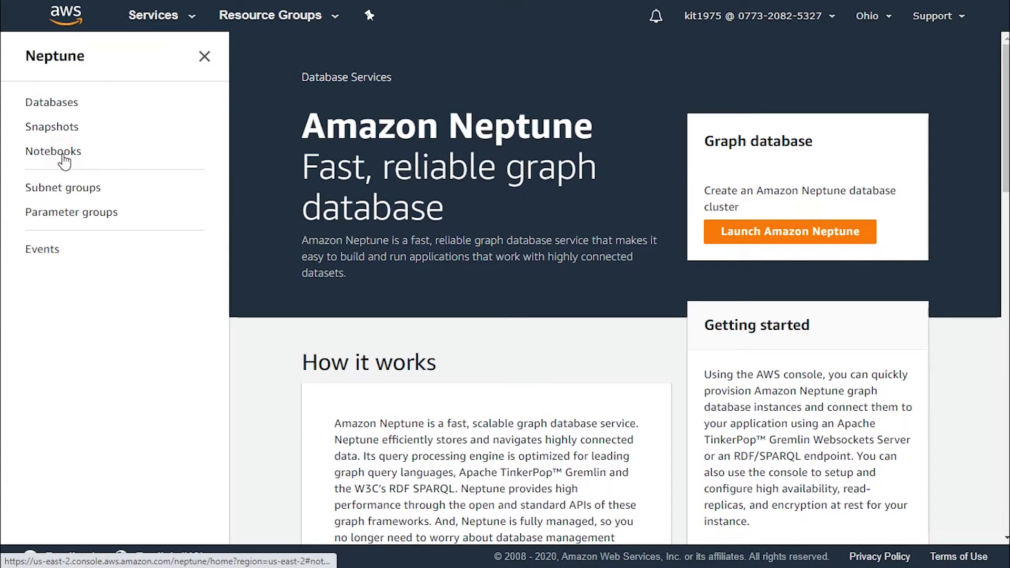
- Show the empty Notebooks list and close the 'Introducing notebooks' banner
left_click(54, 151)
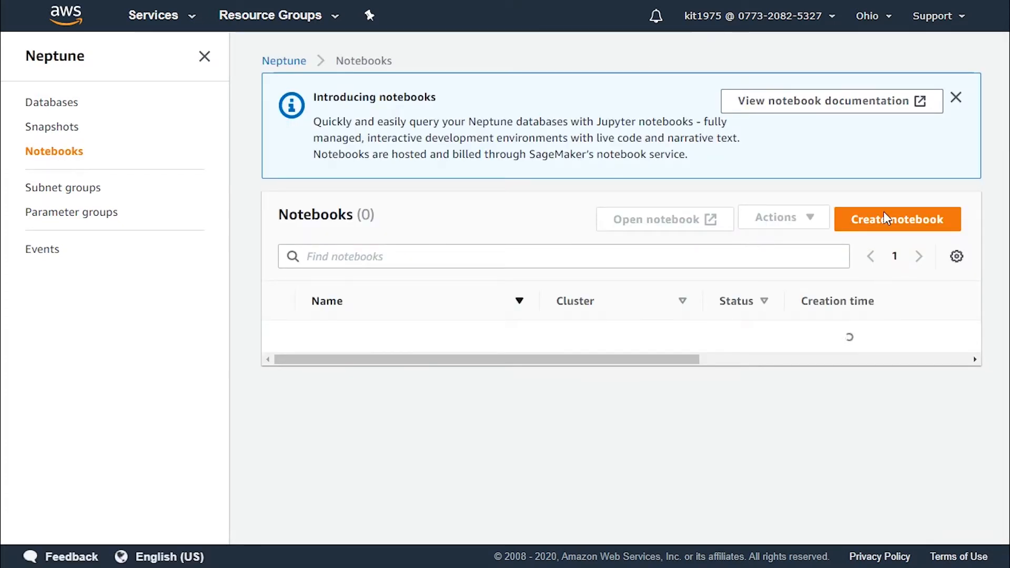
mouse_move(545, 435)
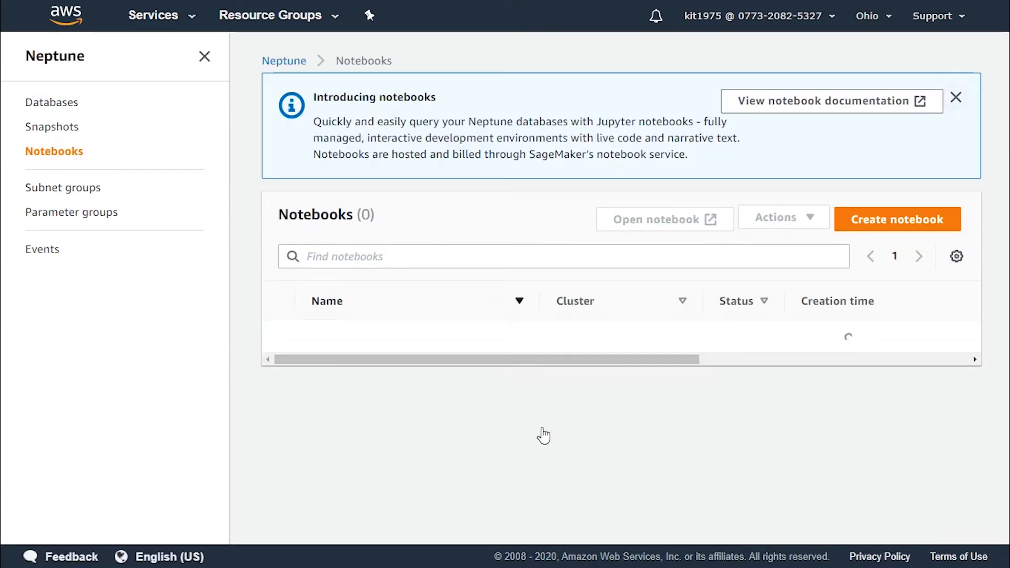
left_click(957, 98)
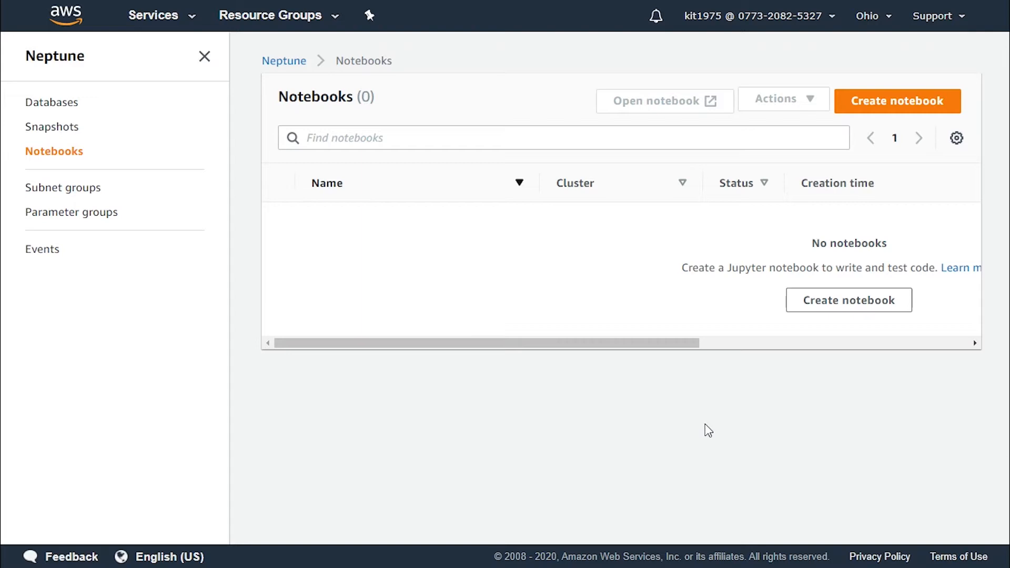
mouse_move(898, 101)
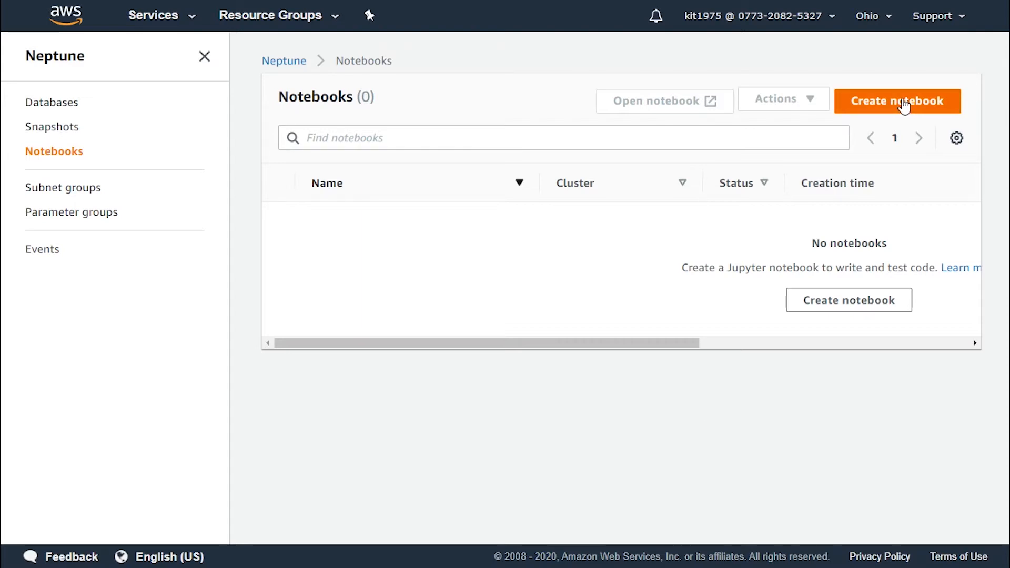
- Start a new notebook and scroll through its Notebook configuration form
left_click(896, 101)
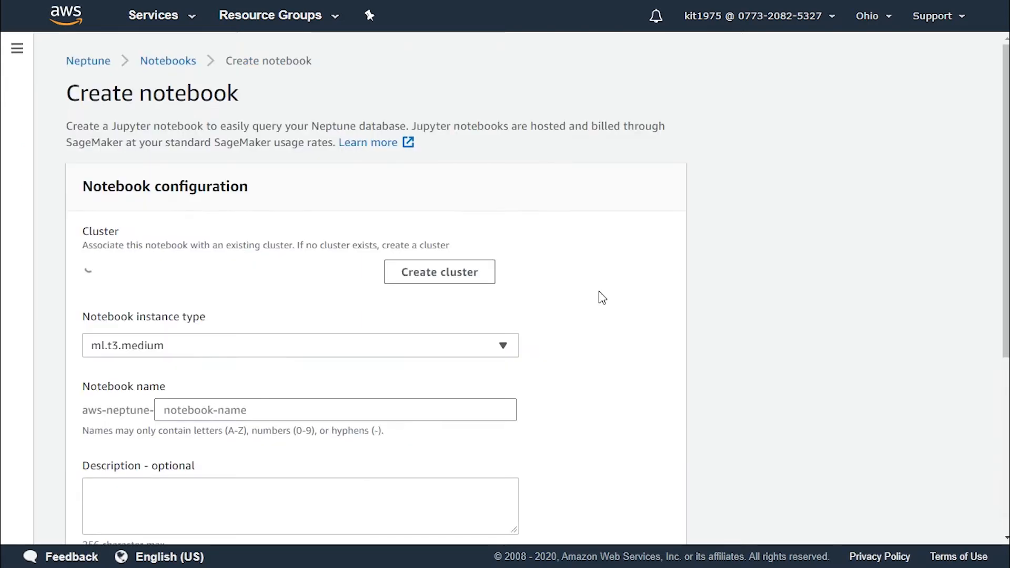
mouse_move(588, 305)
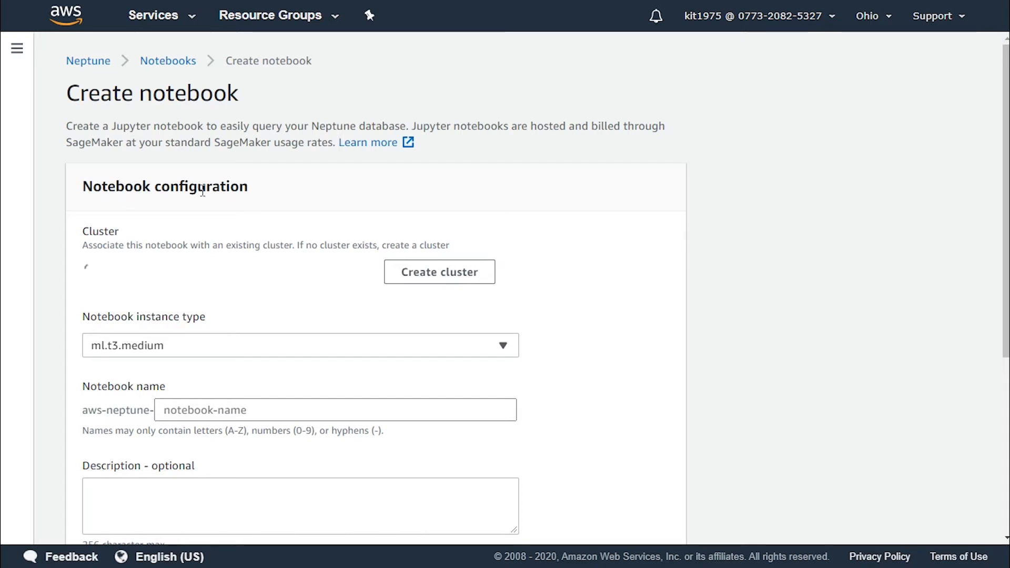
scroll("down", 3)
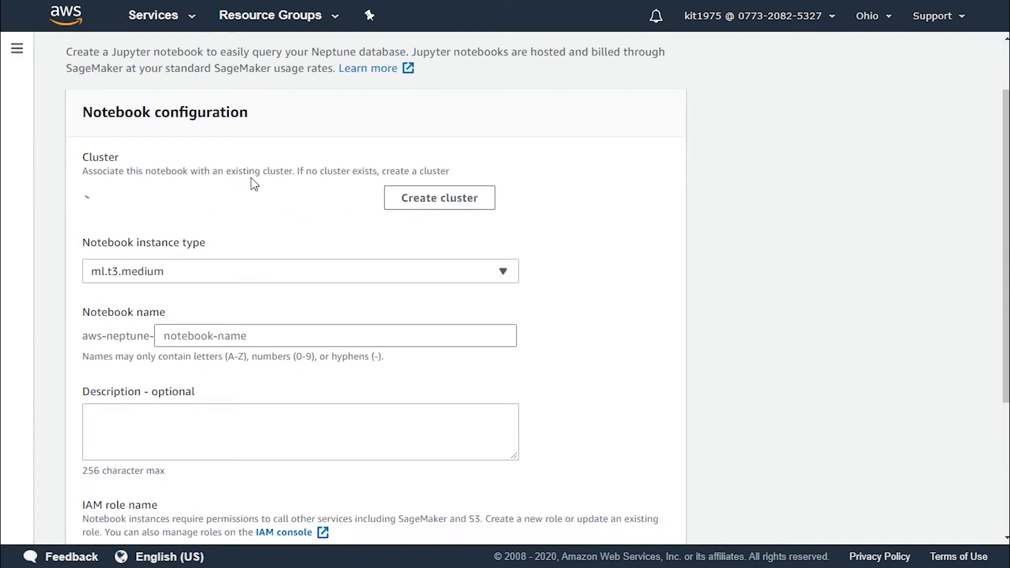
mouse_move(322, 178)
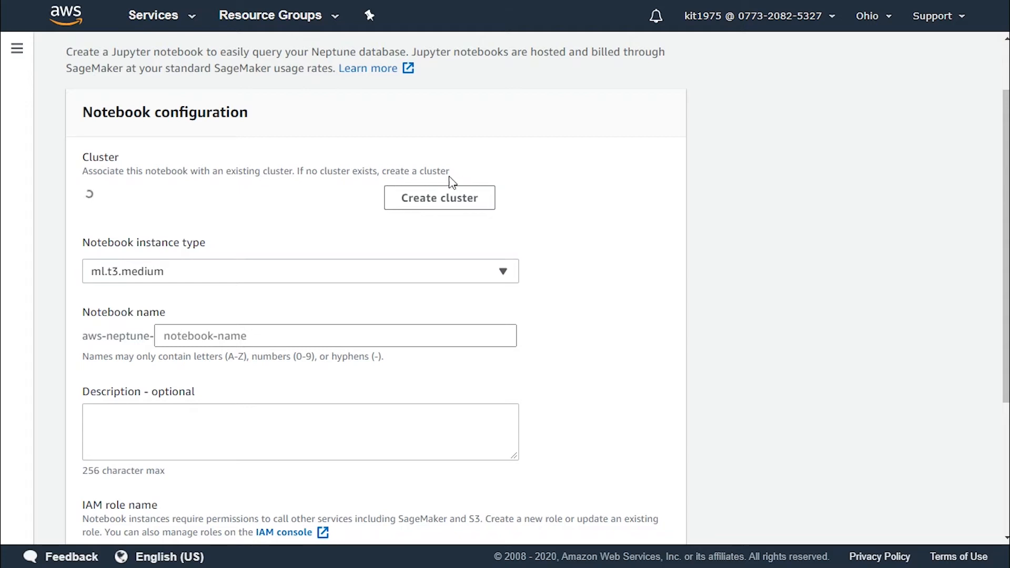
mouse_move(439, 197)
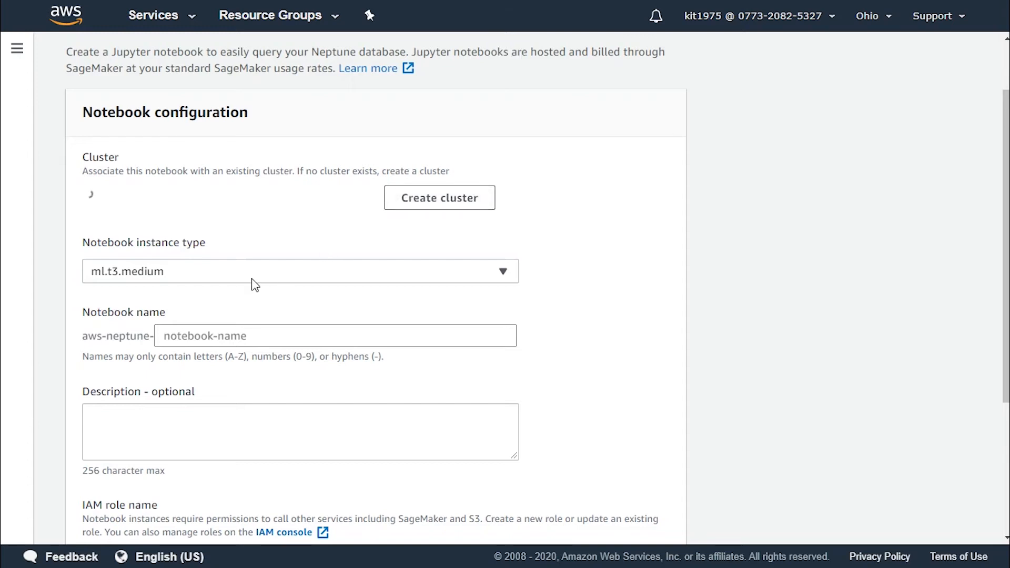
scroll("down", 3)
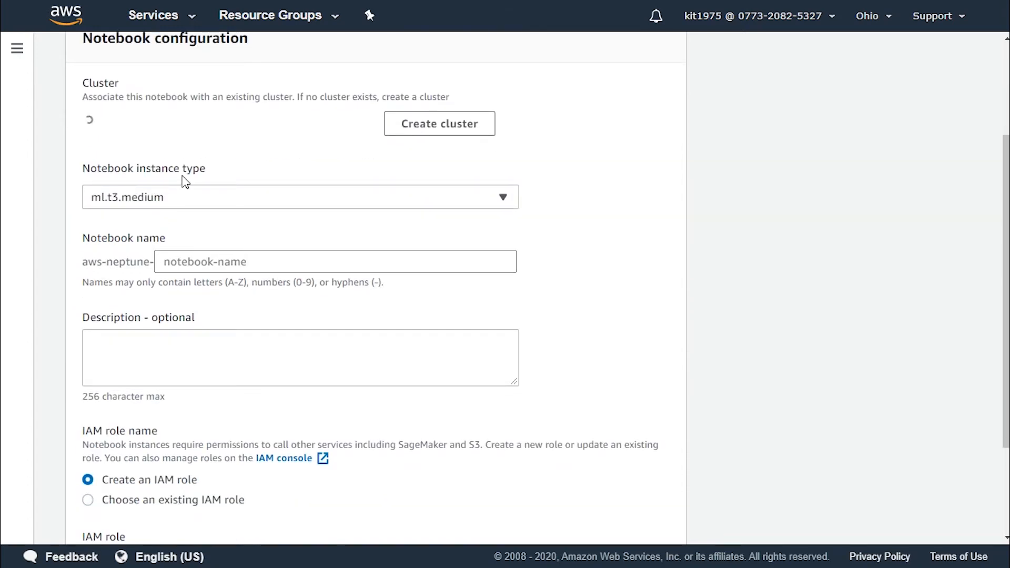
left_click(299, 198)
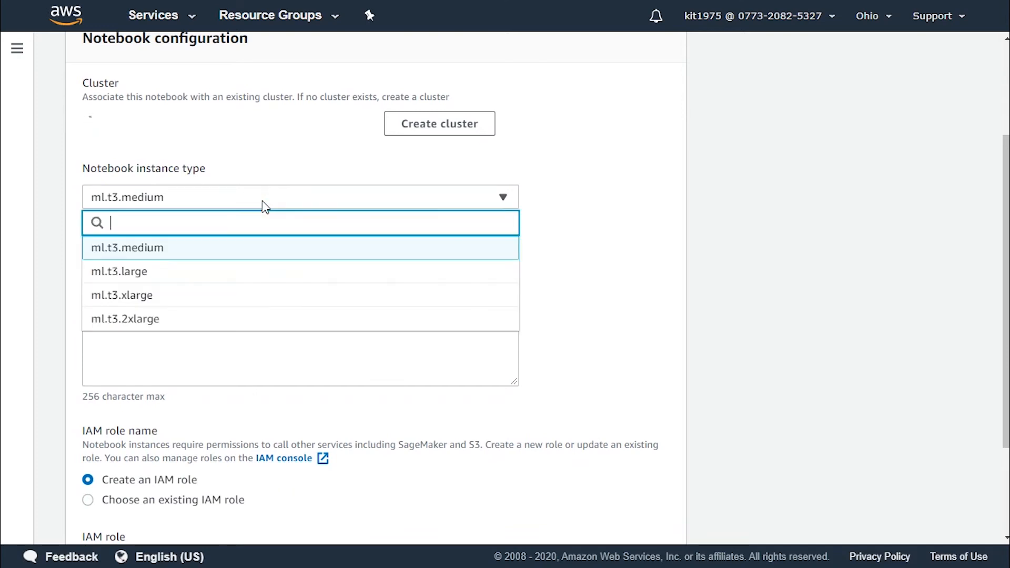
scroll("down", 3)
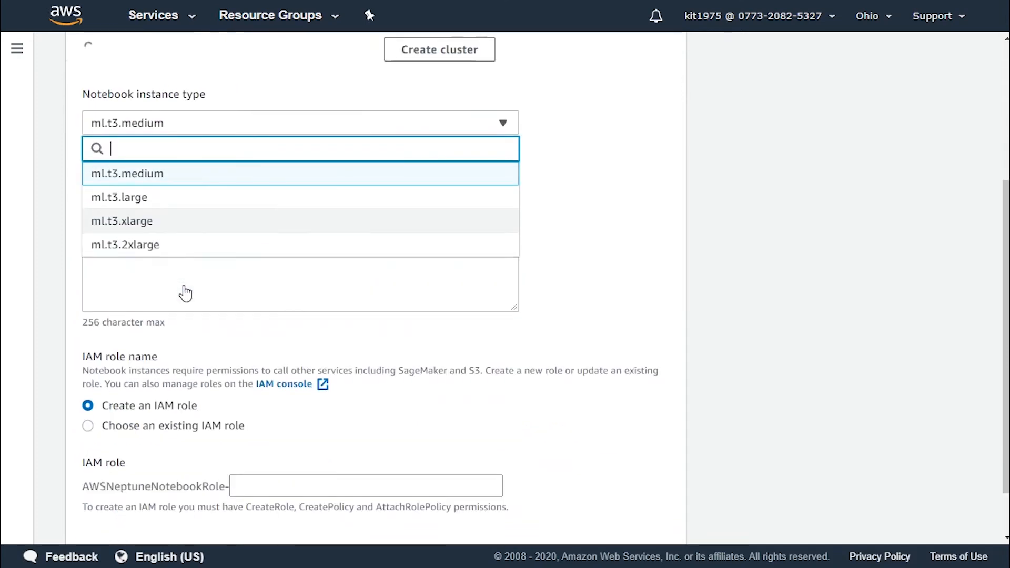
mouse_move(220, 224)
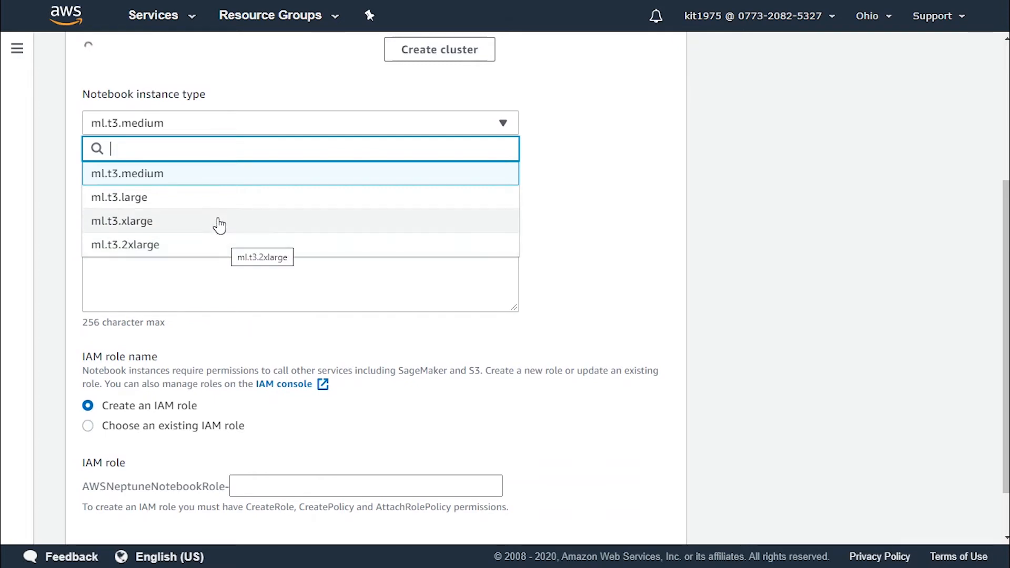
mouse_move(195, 182)
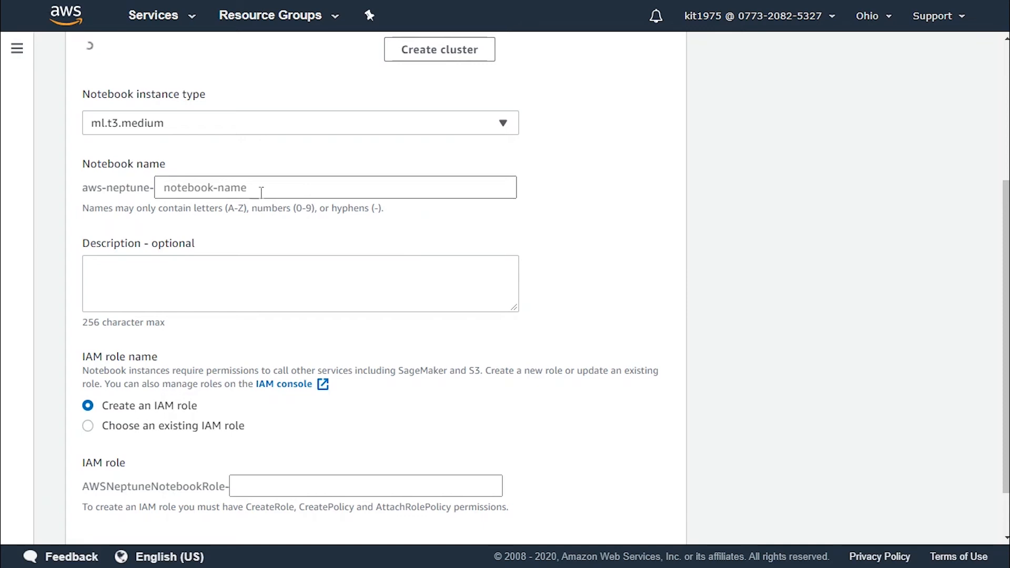
- Enter 'tutorial' as the notebook name
left_click(335, 187)
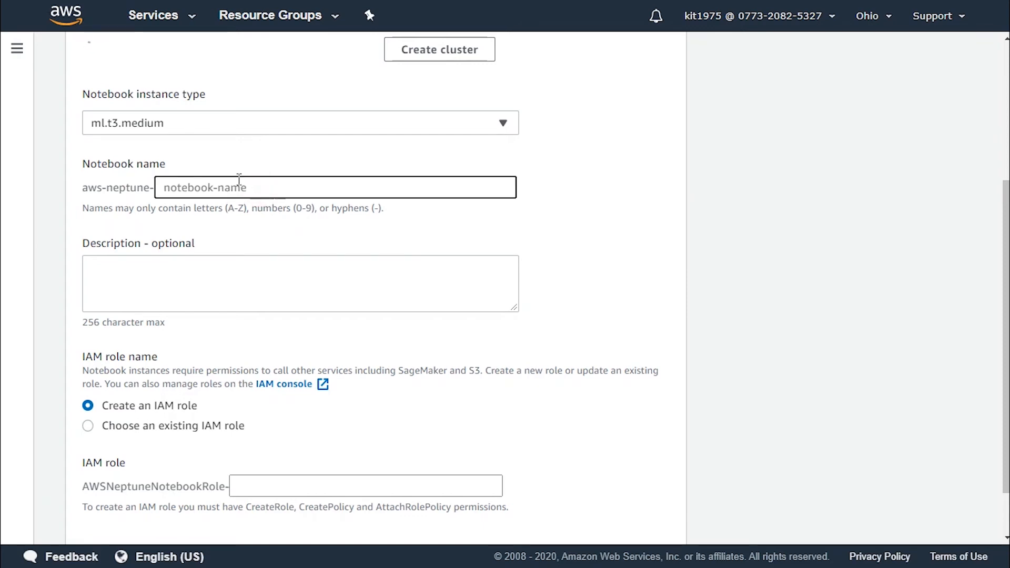
type("tutorial")
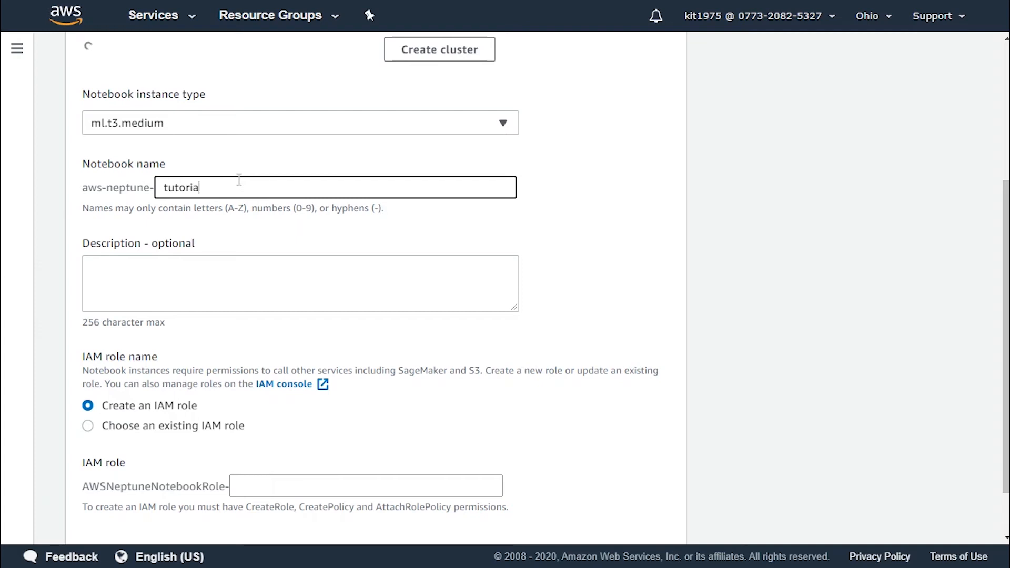
type("l")
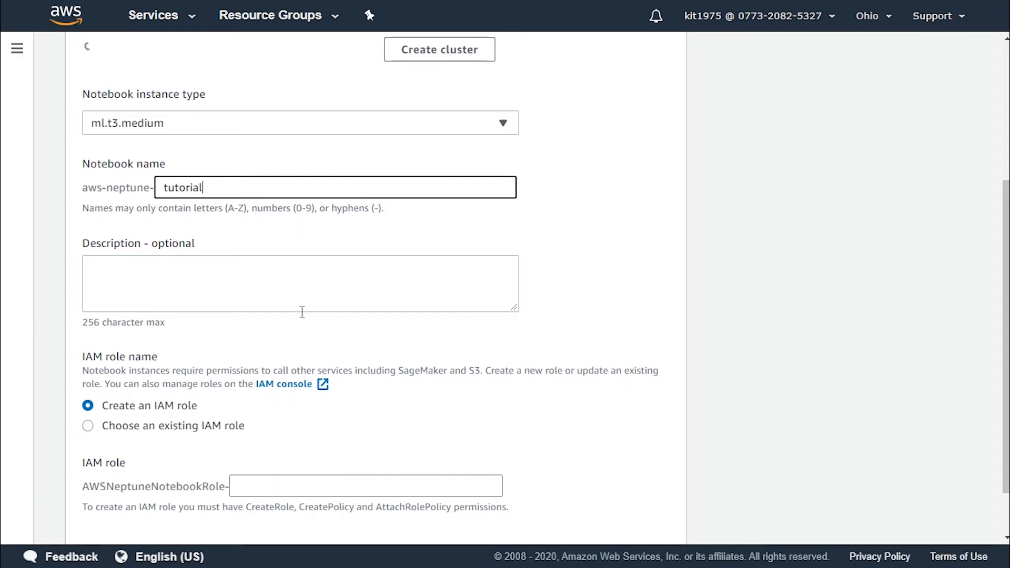
- Enter 'tutorials' as the notebook description
left_click(301, 283)
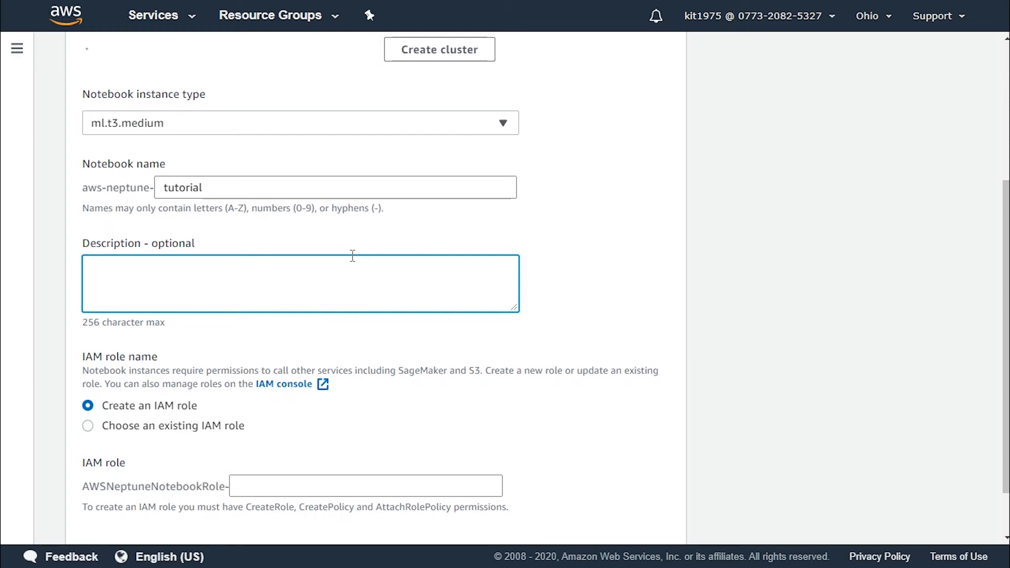
left_click(299, 284)
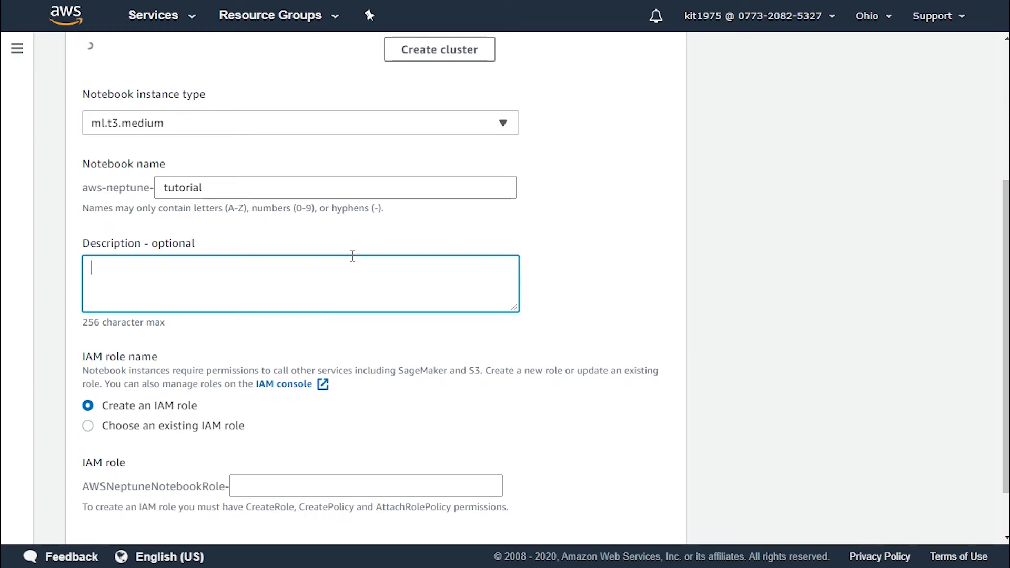
type("tutor")
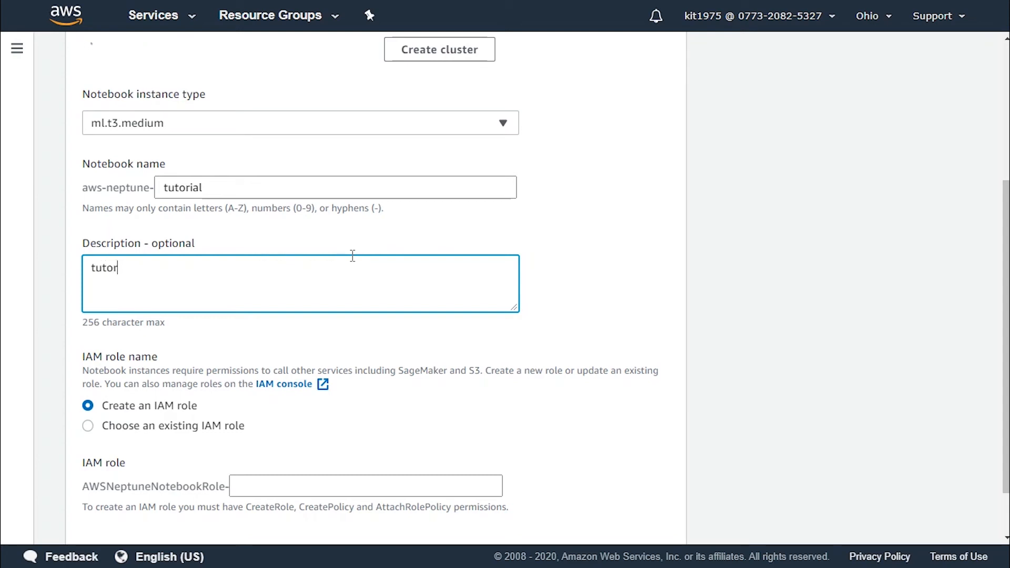
type("als")
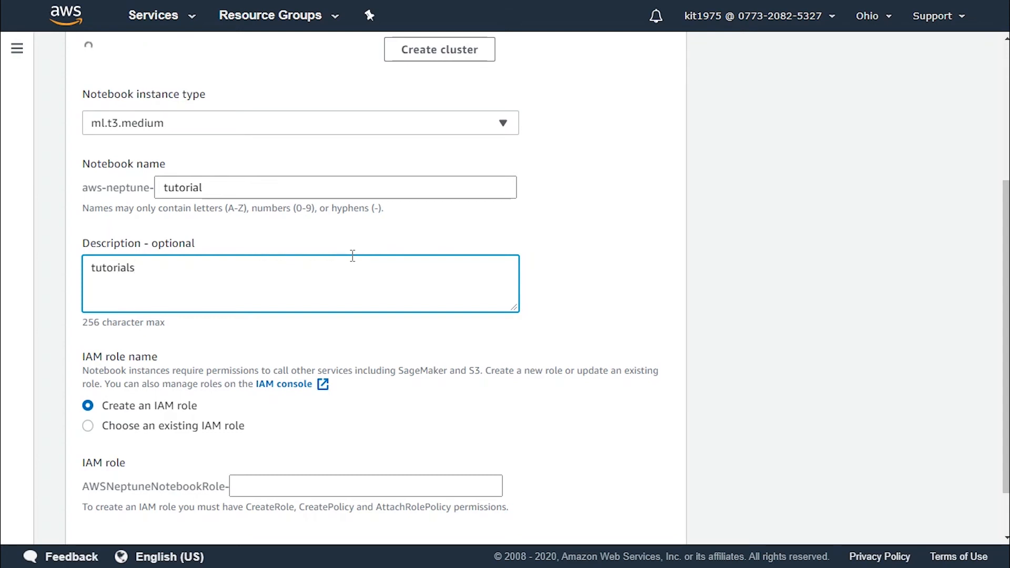
scroll("down", 3)
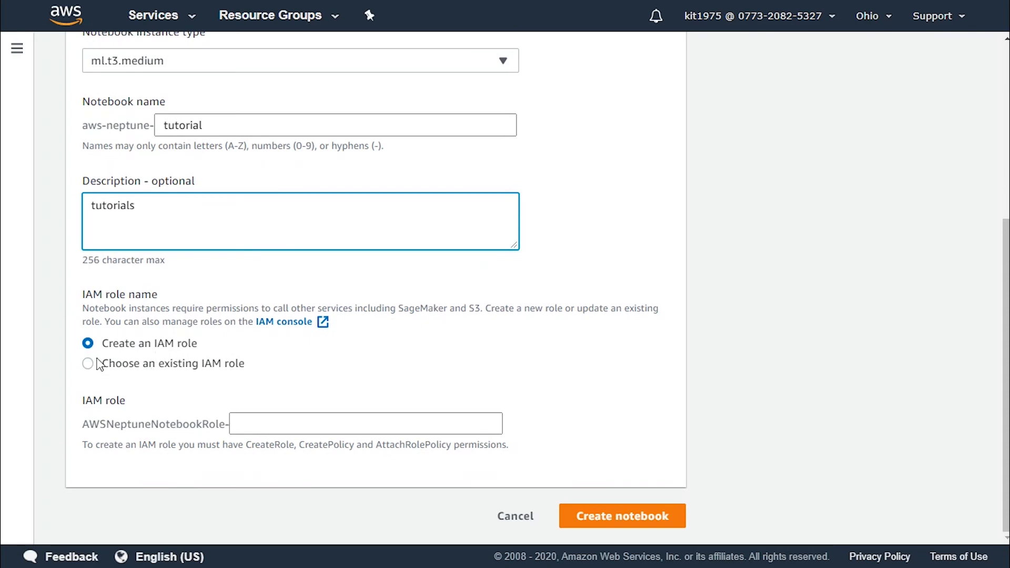
- Keep 'Create an IAM role' selected and name the new role 'tutorialIam'
left_click(88, 364)
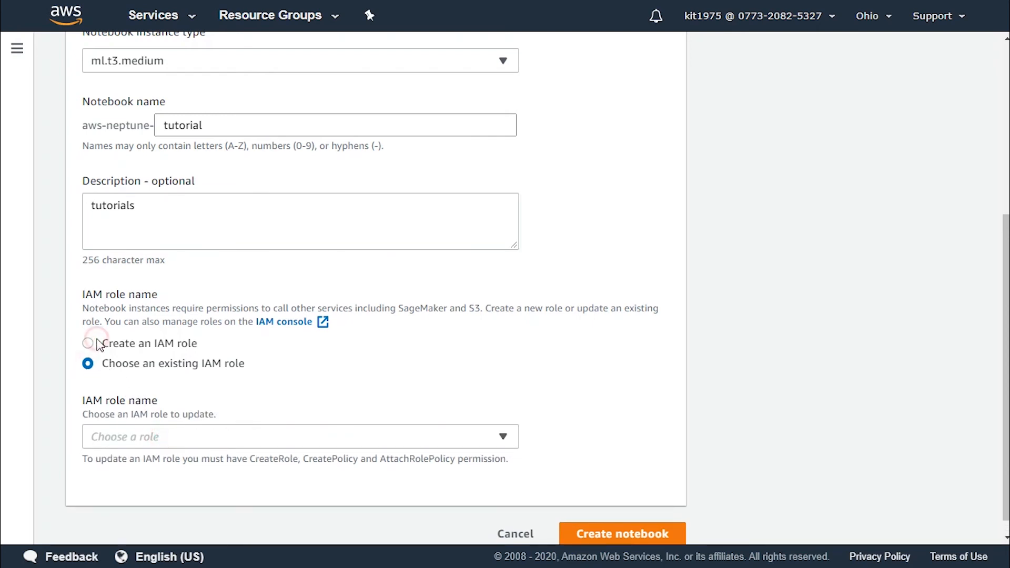
left_click(89, 344)
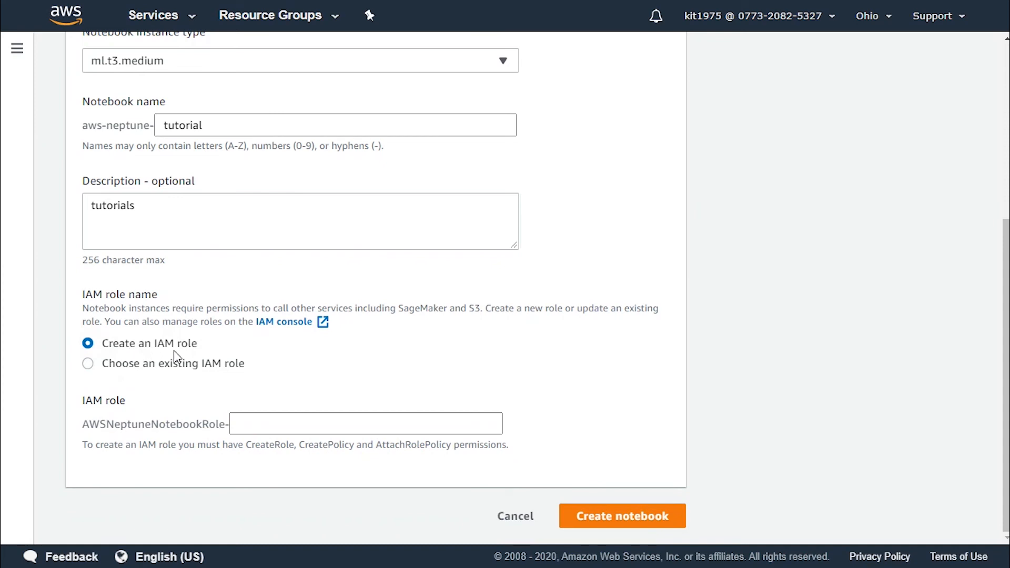
left_click(365, 423)
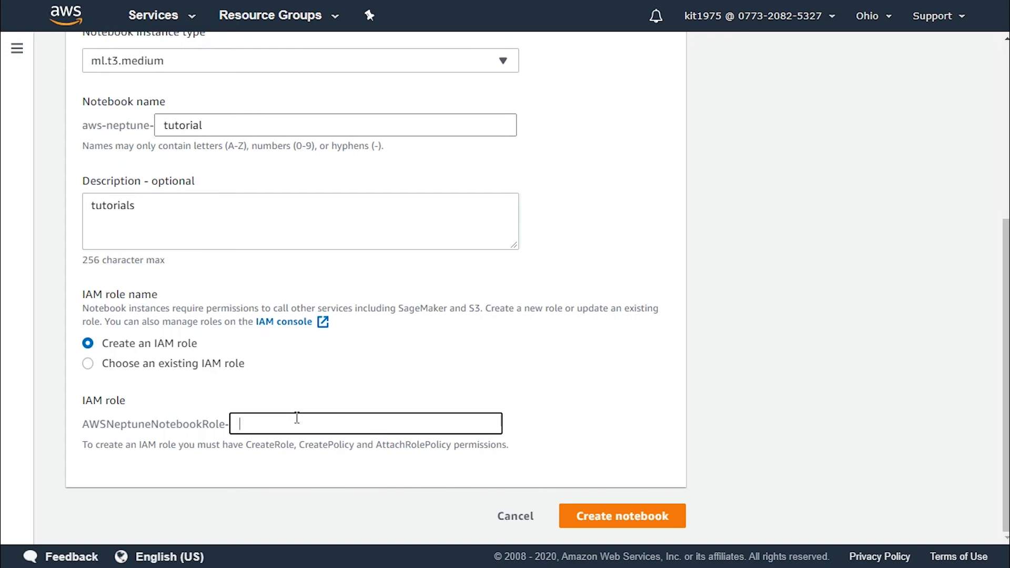
type("tutoria")
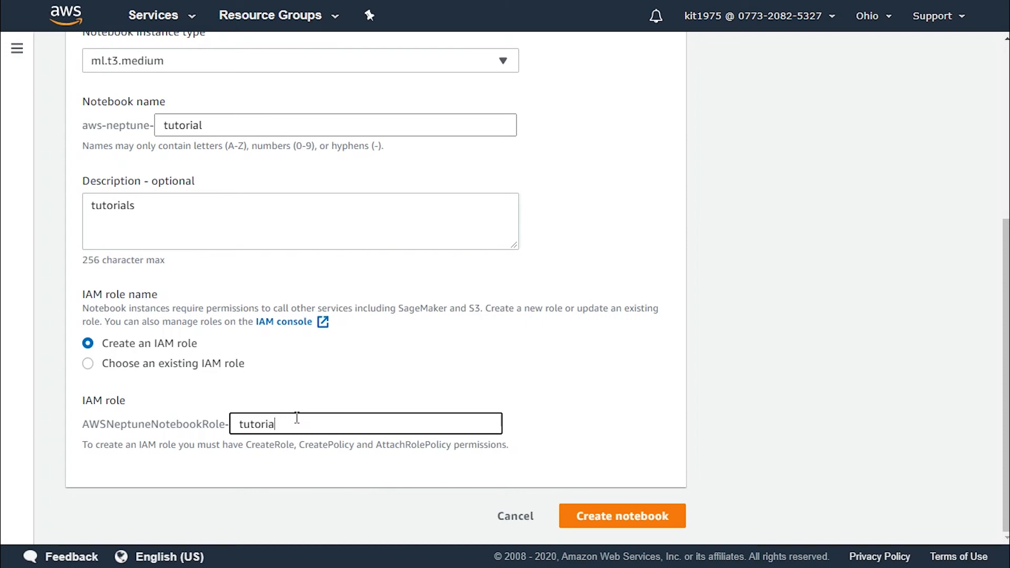
type("Iam")
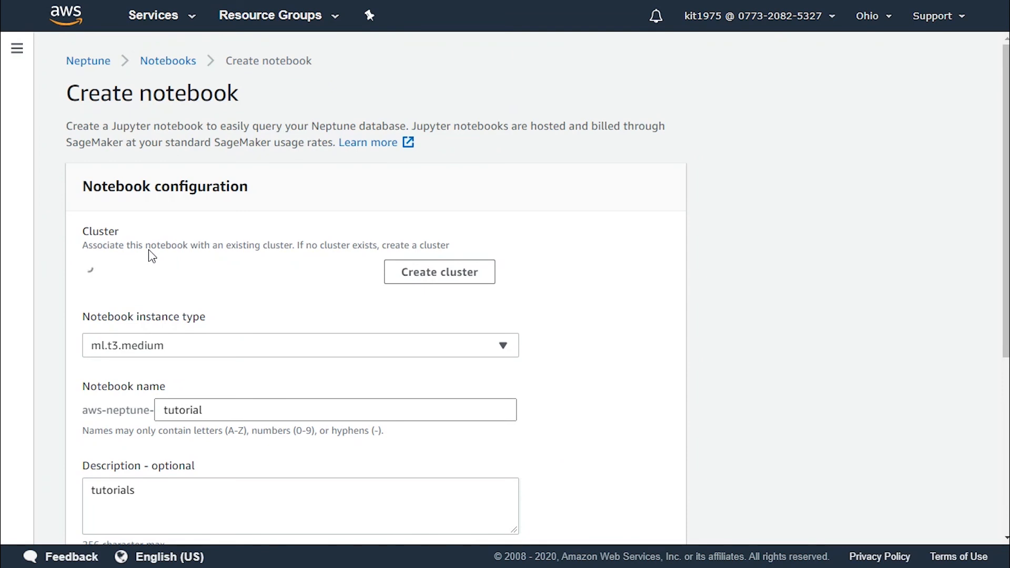
mouse_move(224, 288)
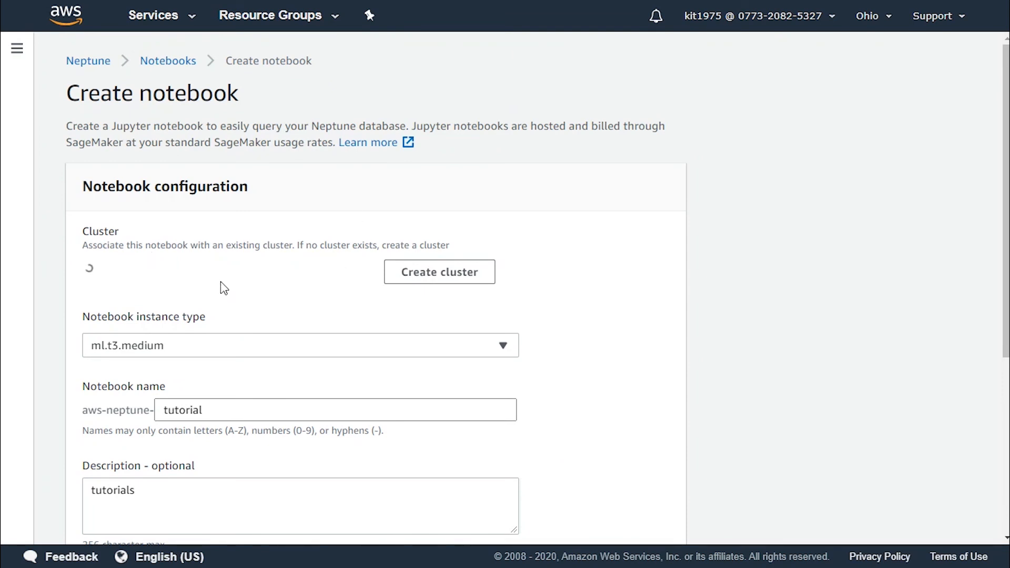
mouse_move(440, 271)
type("tutorialIam")
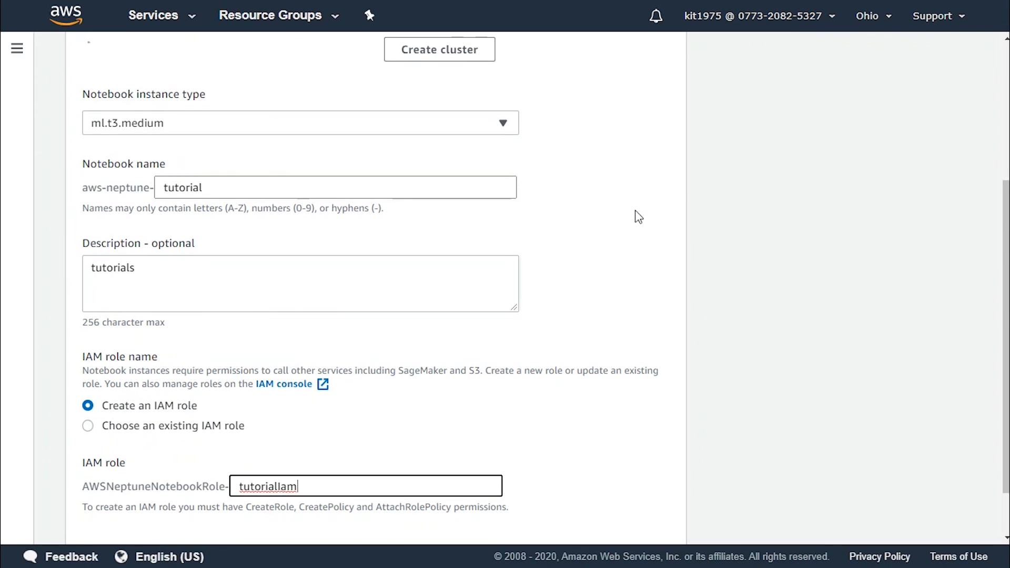
scroll("down", 3)
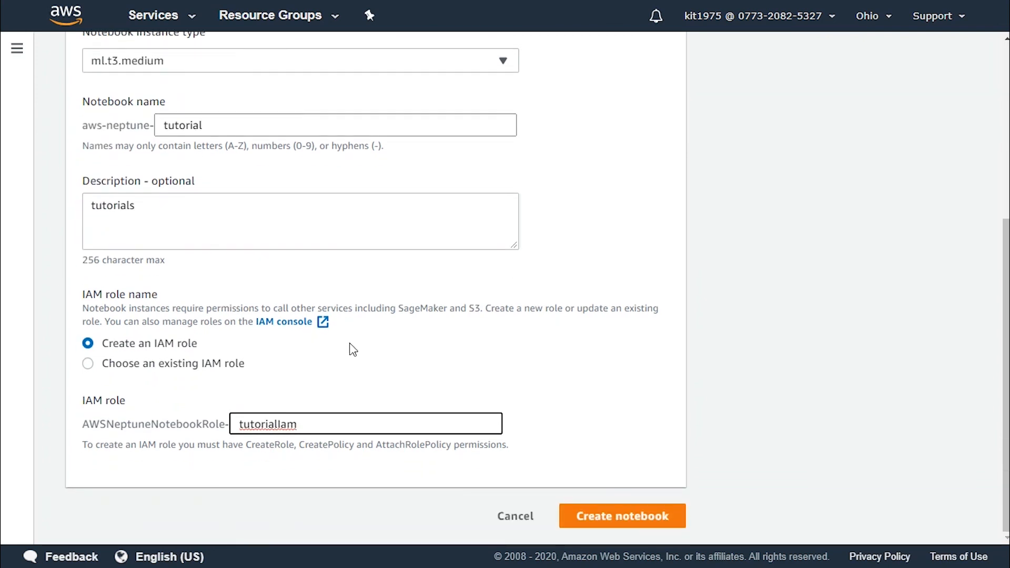